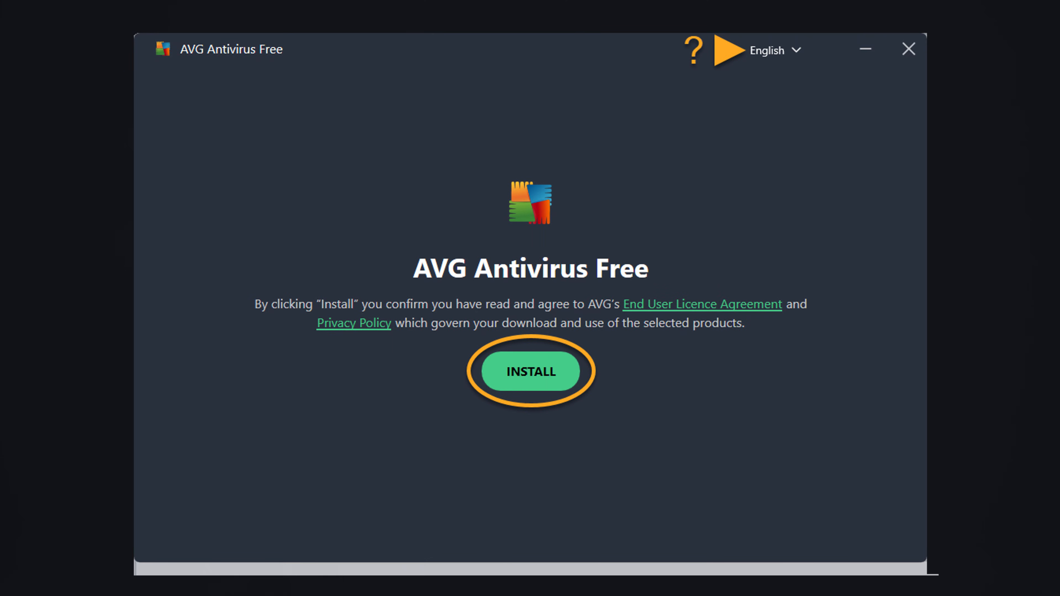
- Start the AVG Antivirus Free installation from the installer's INSTALL button
{"action": "left_click", "coordinate": [530, 371]}
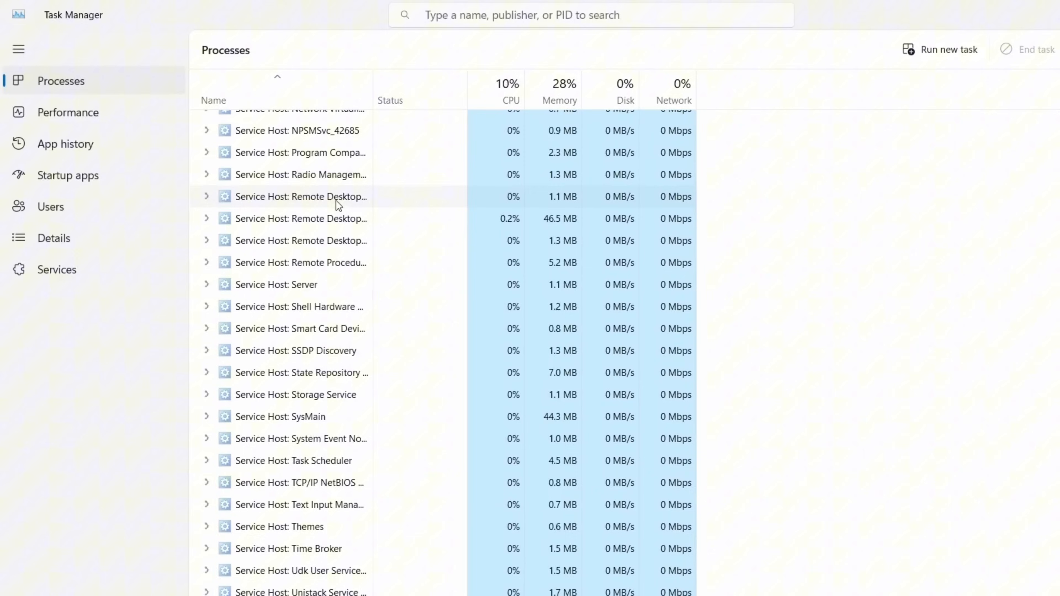
- Scroll down the Processes list past the Service Host entries
{"action": "scroll", "scroll_direction": "down", "scroll_amount": 3}
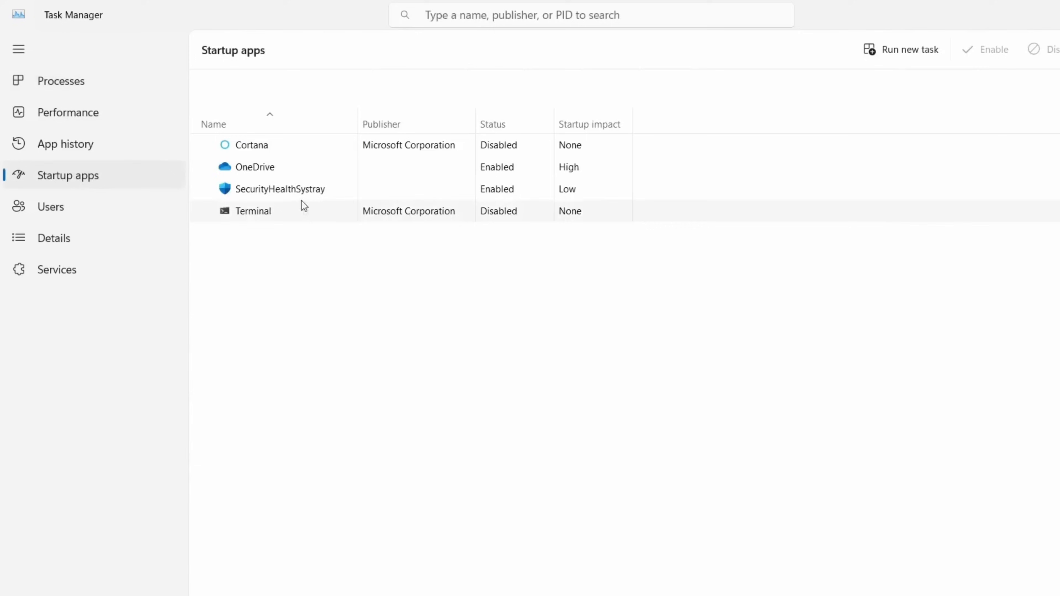
{"action": "mouse_move", "coordinate": [265, 235]}
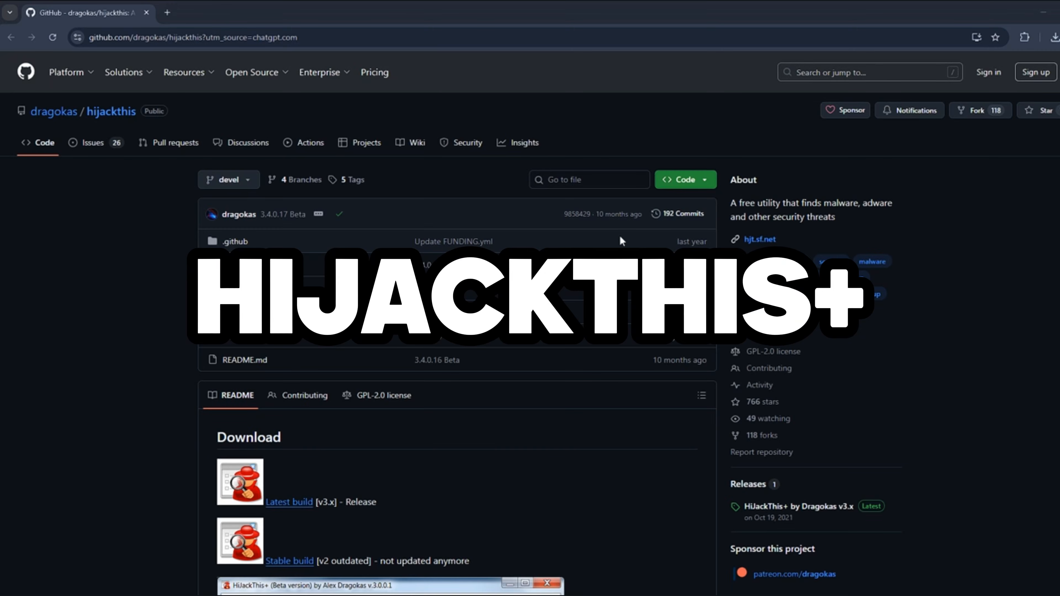
- Scroll through the HijackThis+ README from download builds to technical support
{"action": "scroll", "scroll_direction": "down", "scroll_amount": 3}
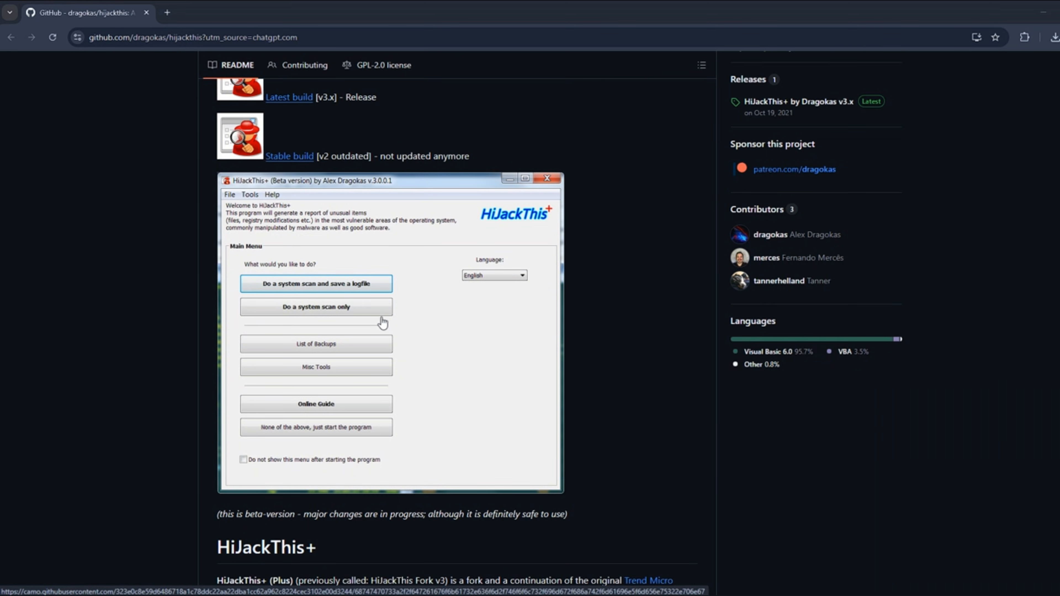
{"action": "scroll", "scroll_direction": "down", "scroll_amount": 3}
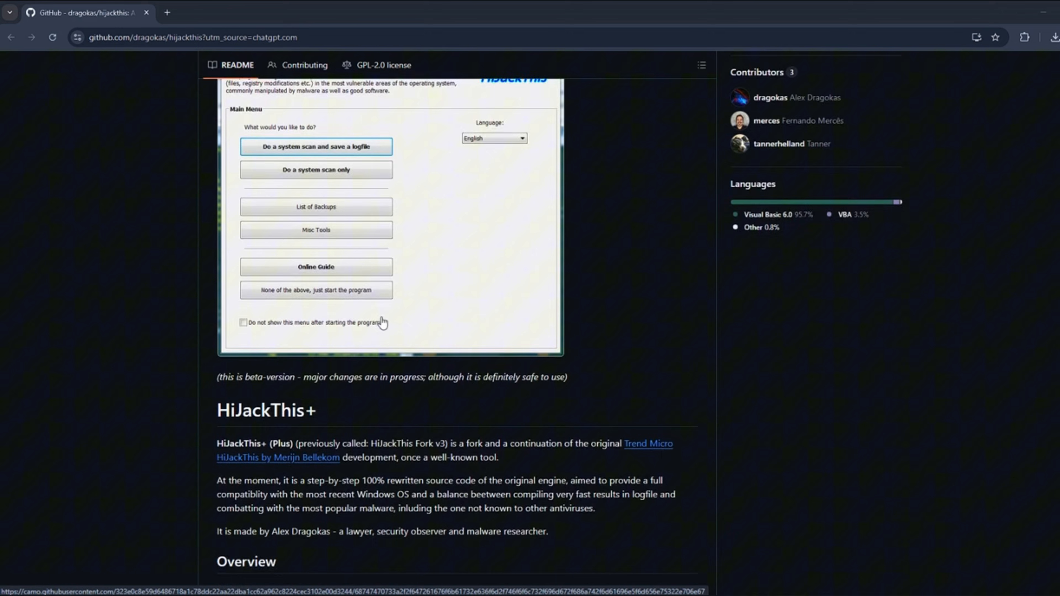
{"action": "scroll", "scroll_direction": "down", "scroll_amount": 3}
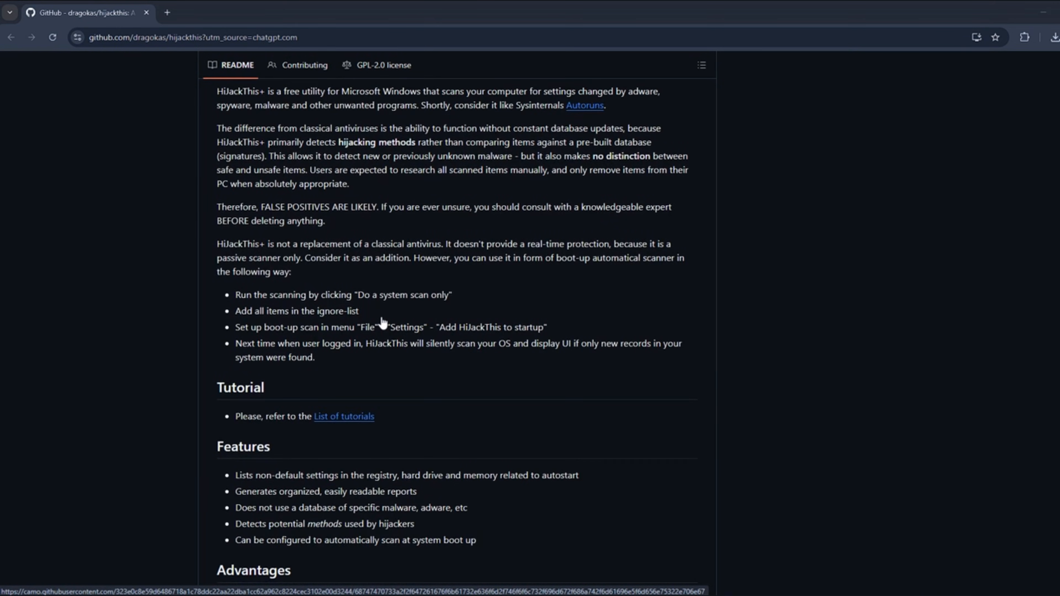
{"action": "scroll", "scroll_direction": "down", "scroll_amount": 3}
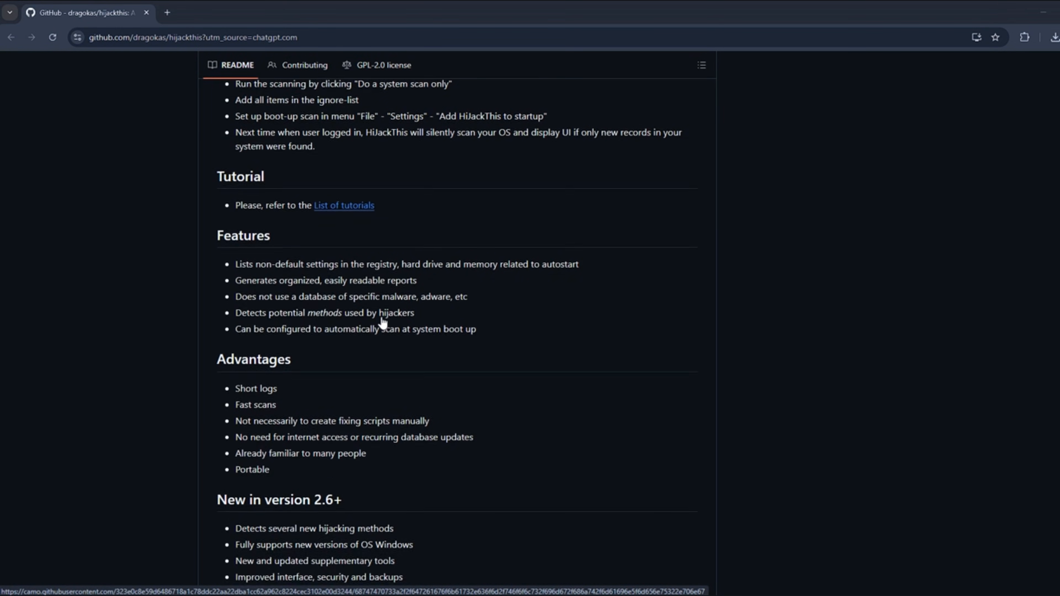
{"action": "scroll", "scroll_direction": "down", "scroll_amount": 3}
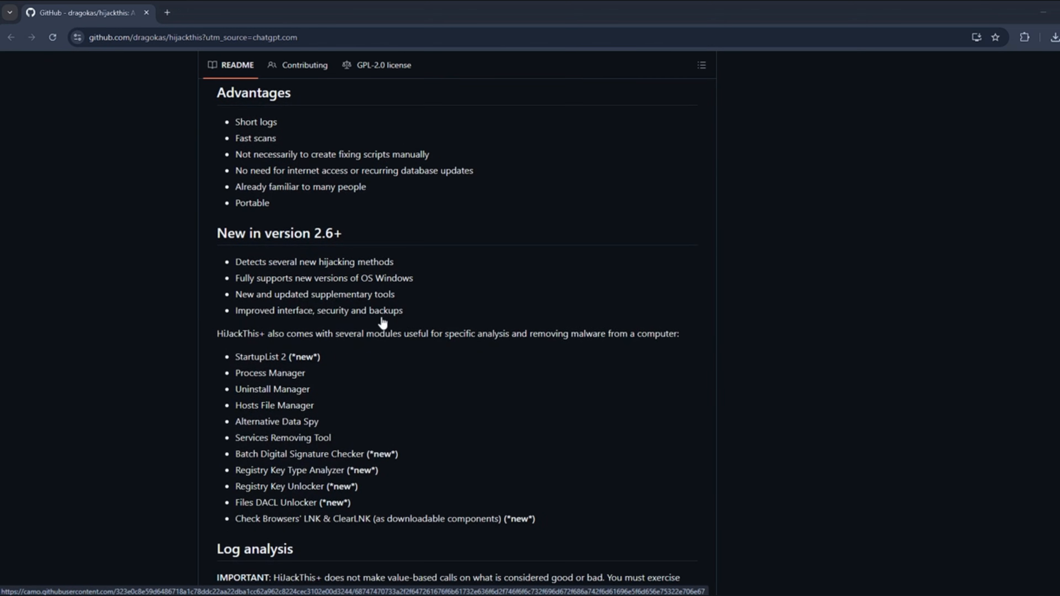
{"action": "scroll", "scroll_direction": "down", "scroll_amount": 3}
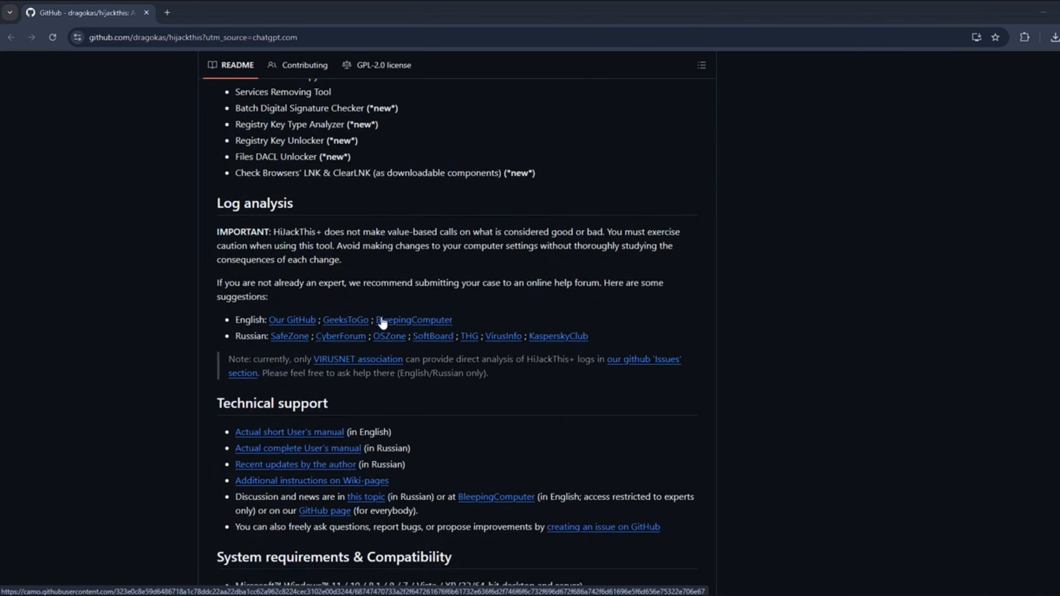
{"action": "scroll", "scroll_direction": "down", "scroll_amount": 3}
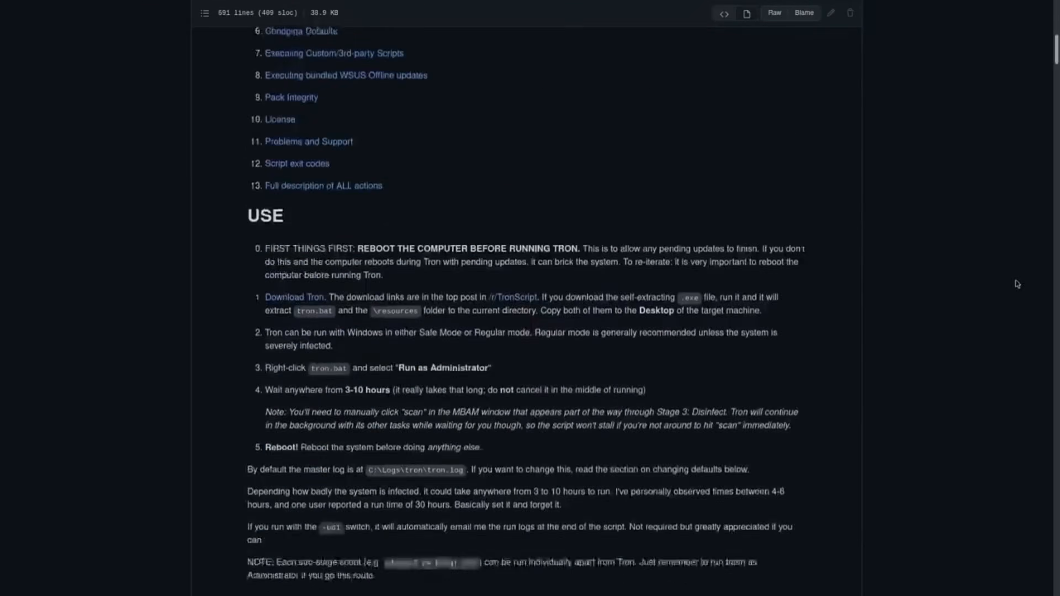
- Scroll through the Tron README's USE instructions and STAGE 0 description
{"action": "scroll", "scroll_direction": "down", "scroll_amount": 3}
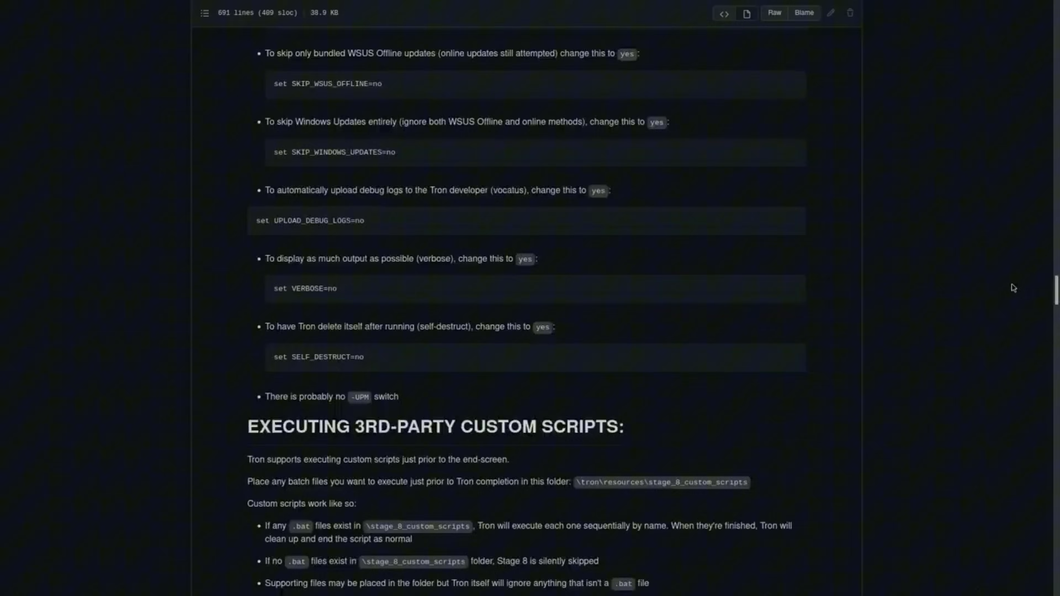
{"action": "scroll", "scroll_direction": "up", "scroll_amount": 3}
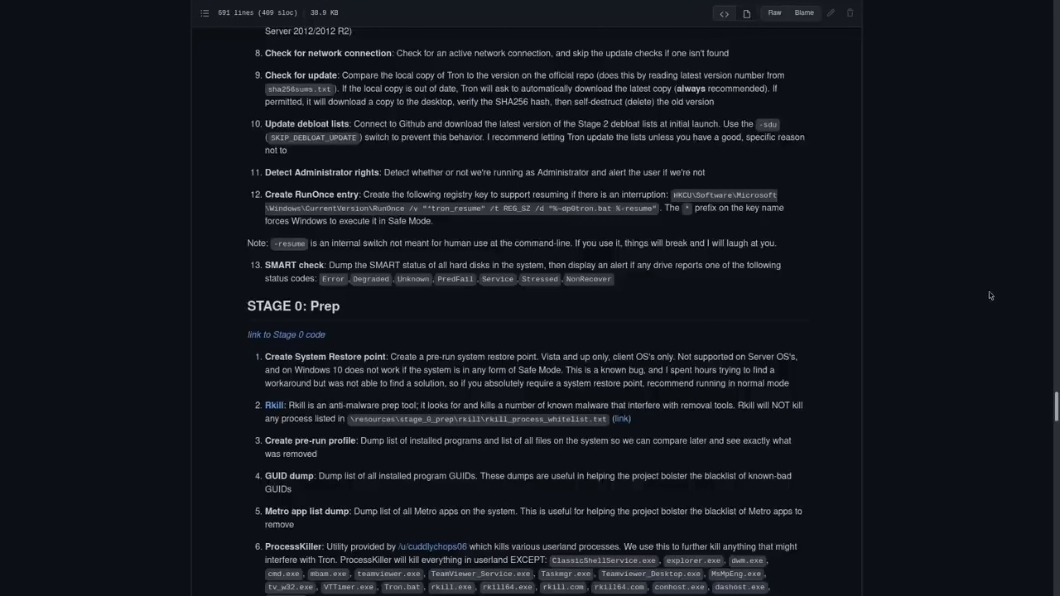
{"action": "scroll", "scroll_direction": "down", "scroll_amount": 3}
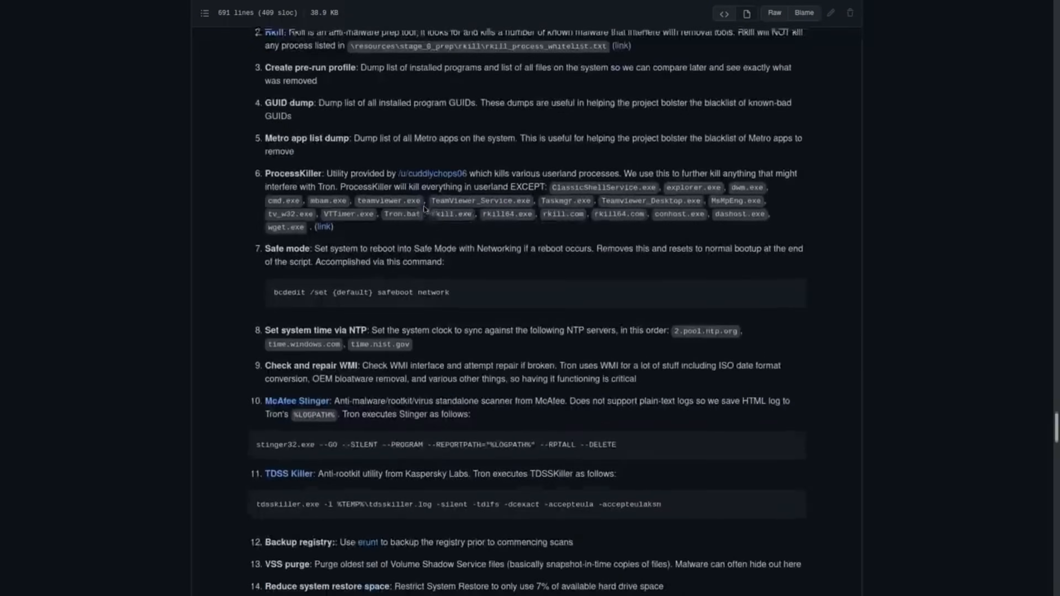
{"action": "scroll", "scroll_direction": "down", "scroll_amount": 3}
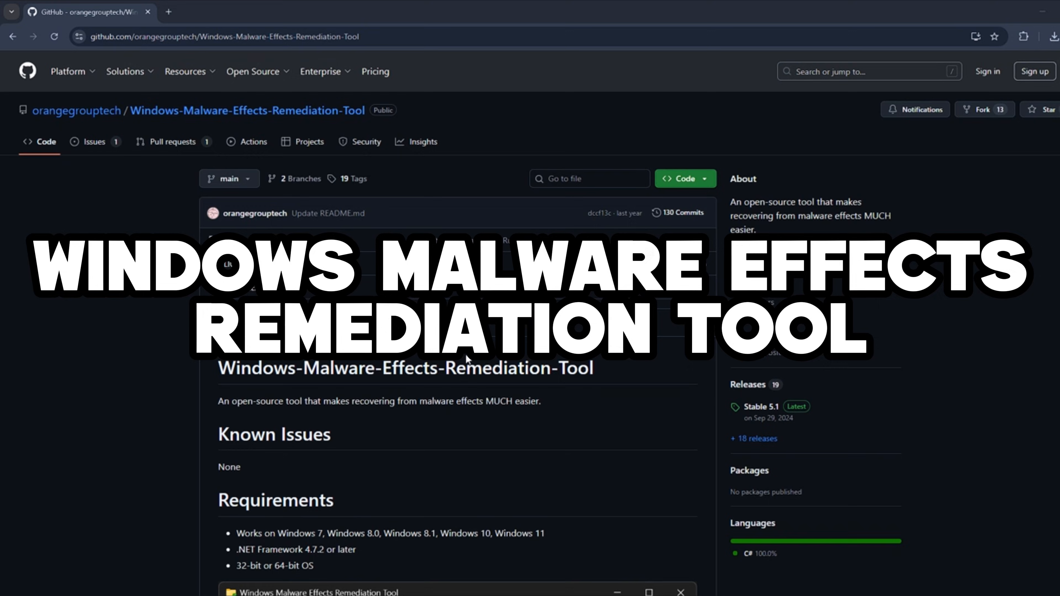
- Scroll through the Remediation Tool README's requirements and app screenshots
{"action": "scroll", "scroll_direction": "down", "scroll_amount": 3}
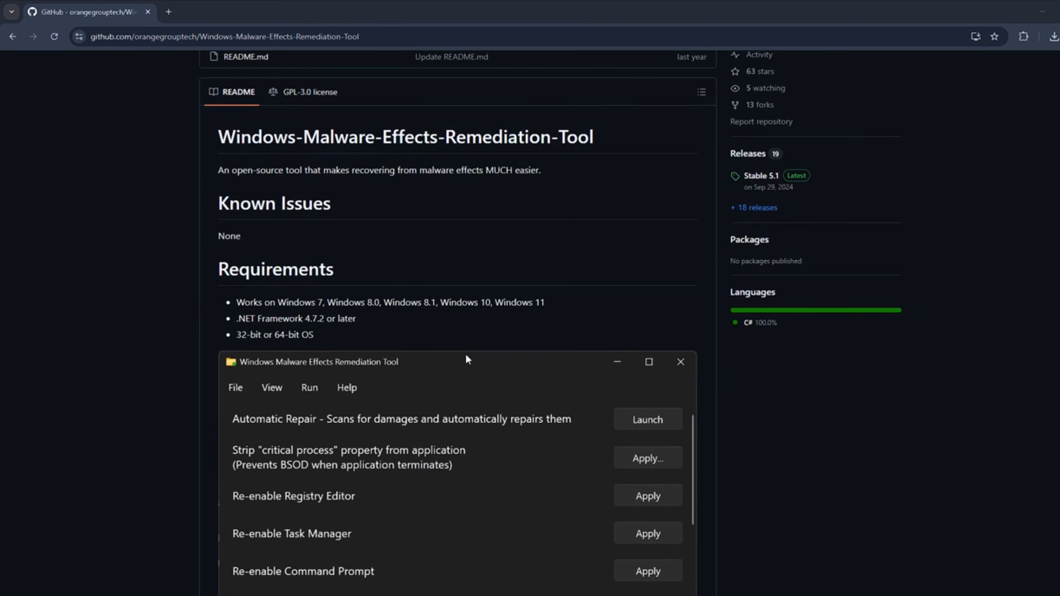
{"action": "scroll", "scroll_direction": "down", "scroll_amount": 3}
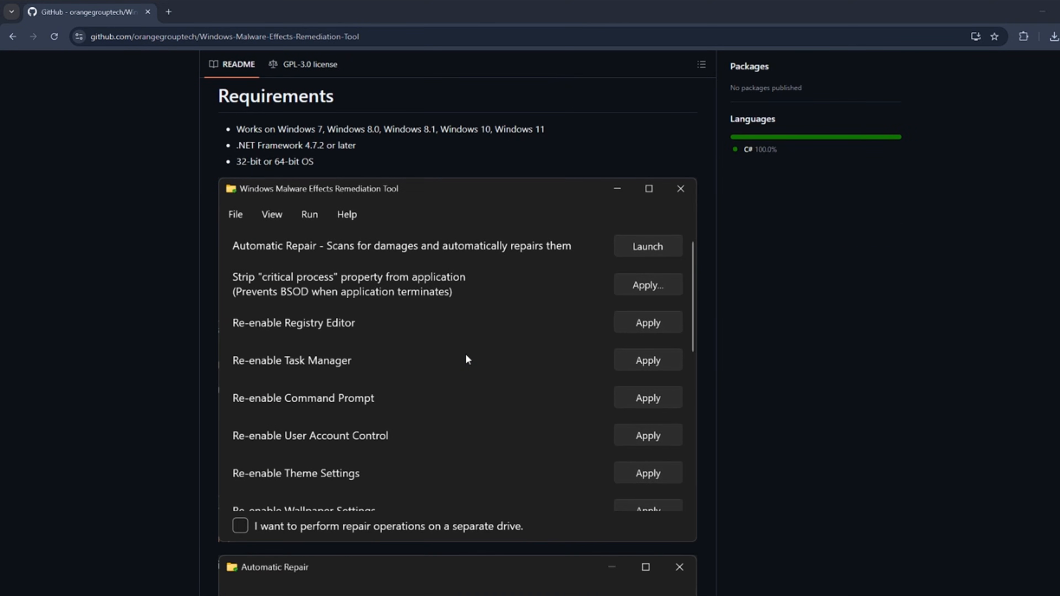
{"action": "left_click", "coordinate": [646, 246]}
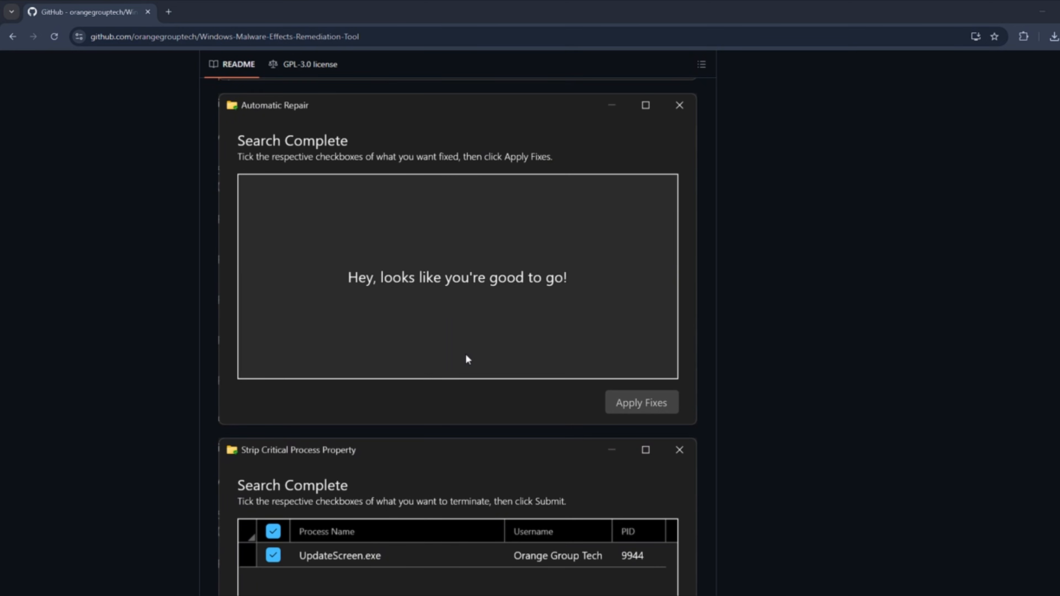
{"action": "scroll", "scroll_direction": "down", "scroll_amount": 3}
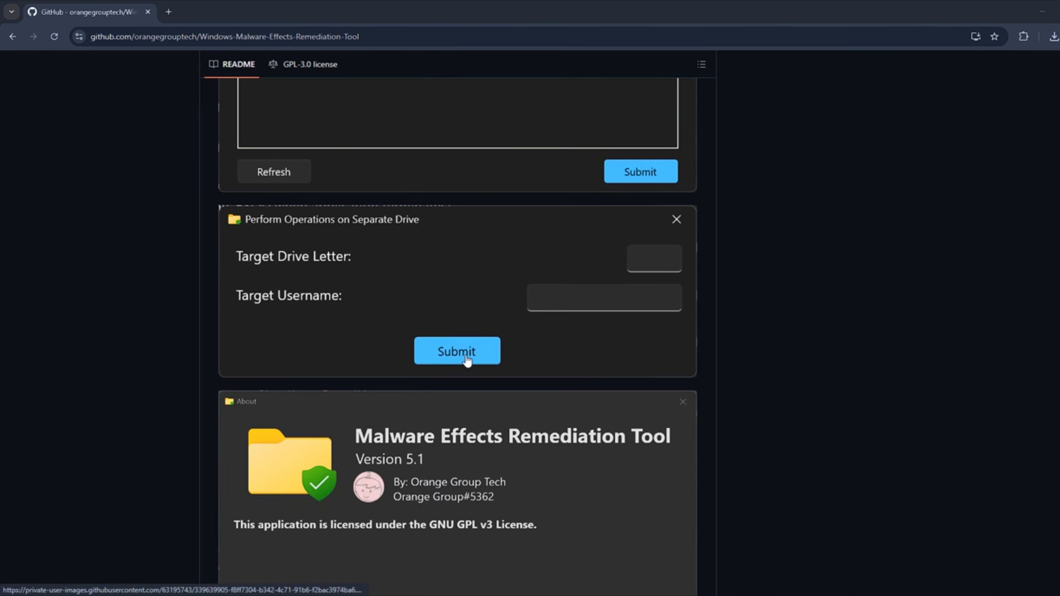
{"action": "scroll", "scroll_direction": "down", "scroll_amount": 3}
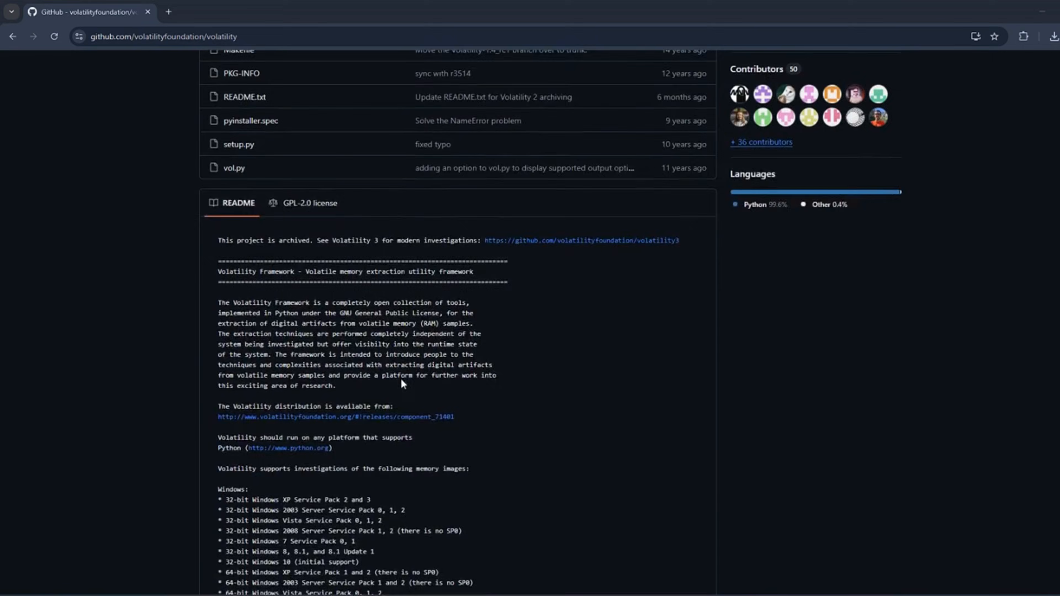
- Scroll through the Volatility README on supported memory images and formats
{"action": "scroll", "scroll_direction": "down", "scroll_amount": 3}
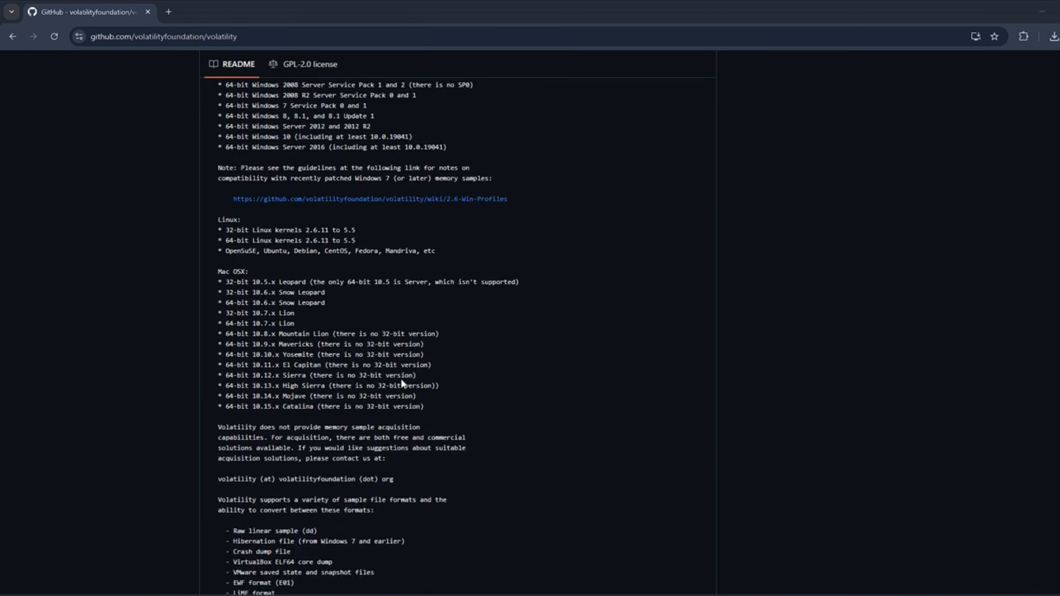
{"action": "scroll", "scroll_direction": "down", "scroll_amount": 3}
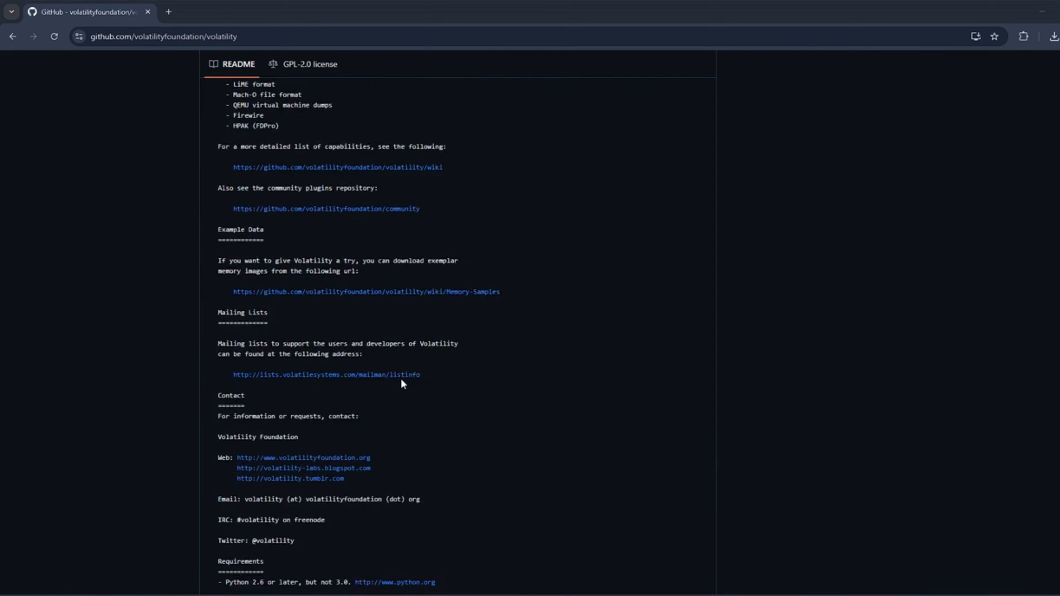
{"action": "scroll", "scroll_direction": "down", "scroll_amount": 3}
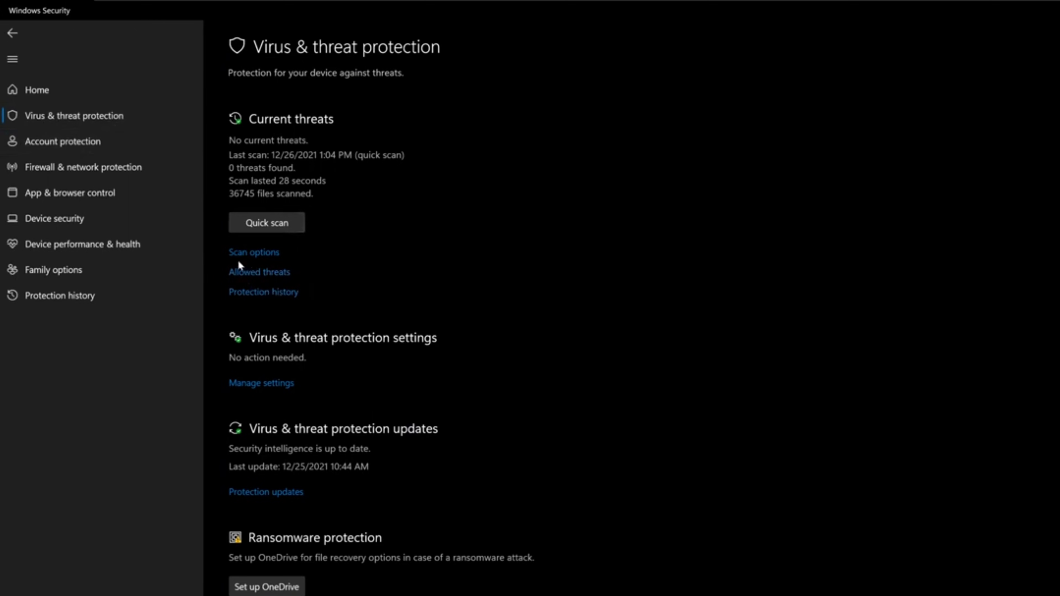
{"action": "mouse_move", "coordinate": [260, 262]}
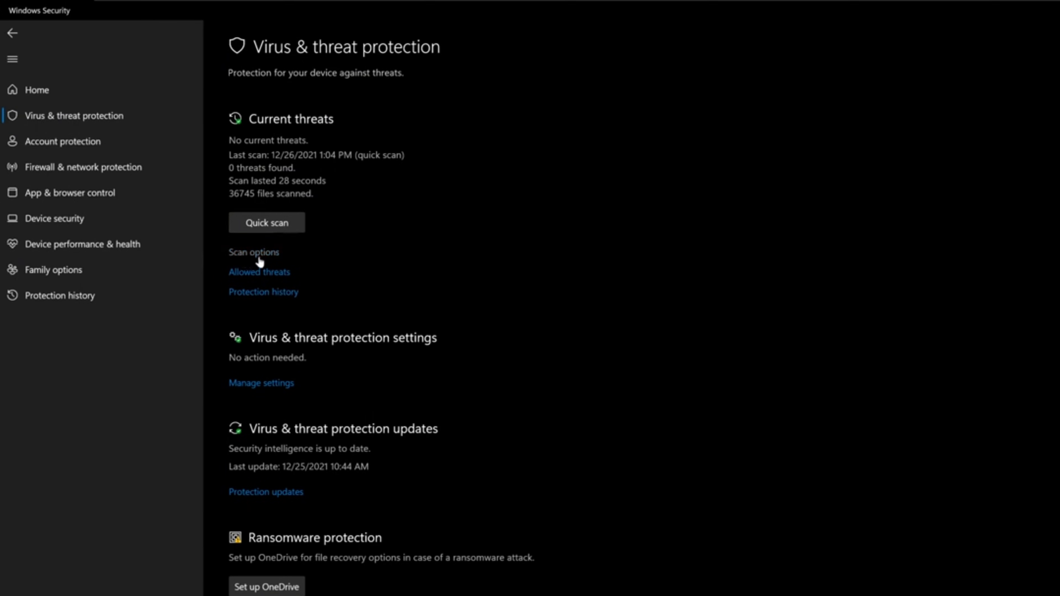
- Run a Microsoft Defender Offline scan via Scan options, confirming the device restart
{"action": "left_click", "coordinate": [254, 252]}
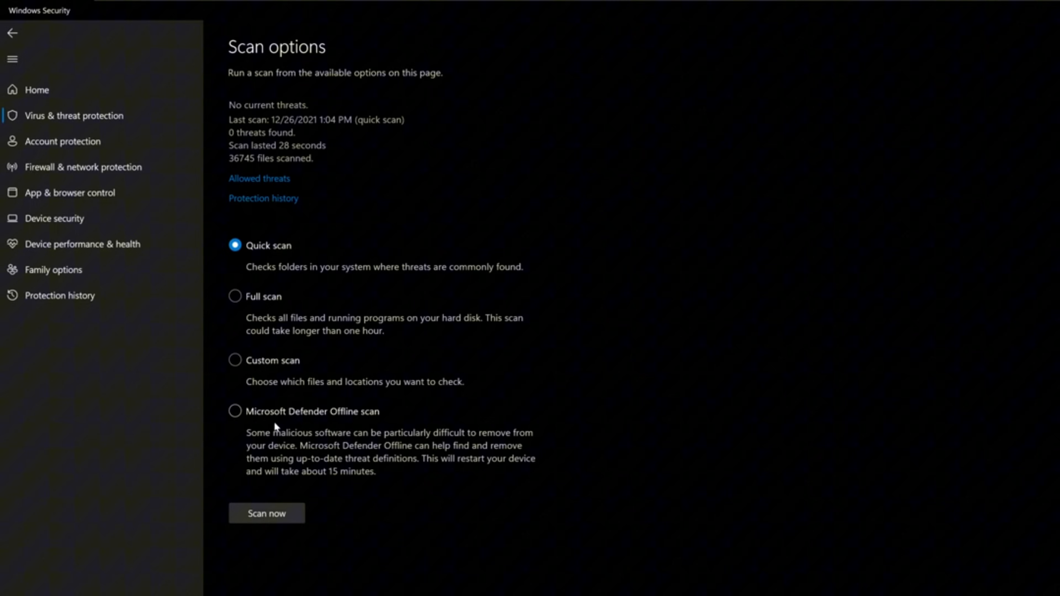
{"action": "left_click", "coordinate": [235, 410]}
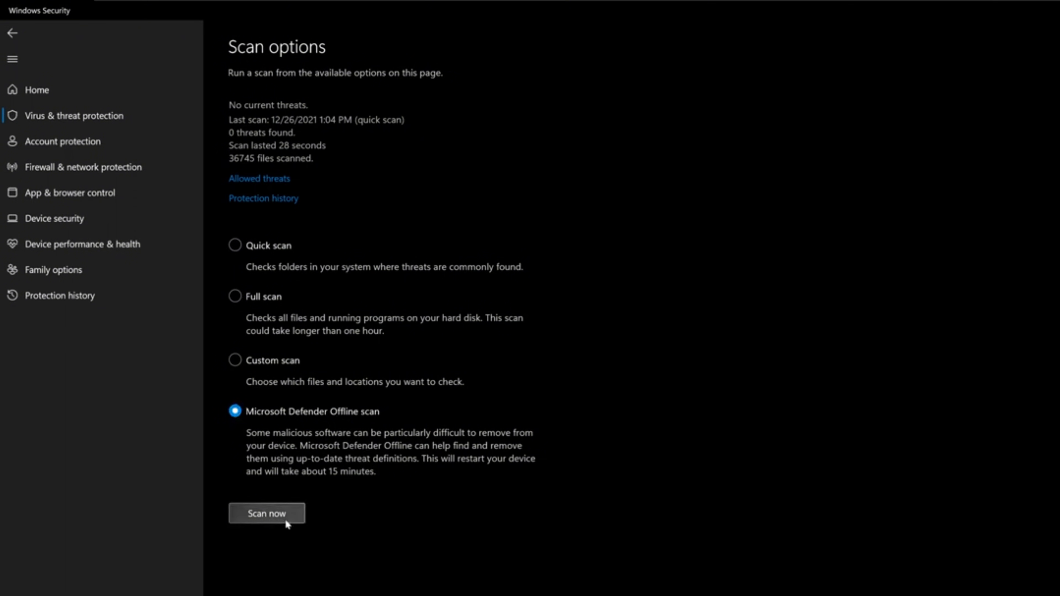
{"action": "left_click", "coordinate": [266, 513]}
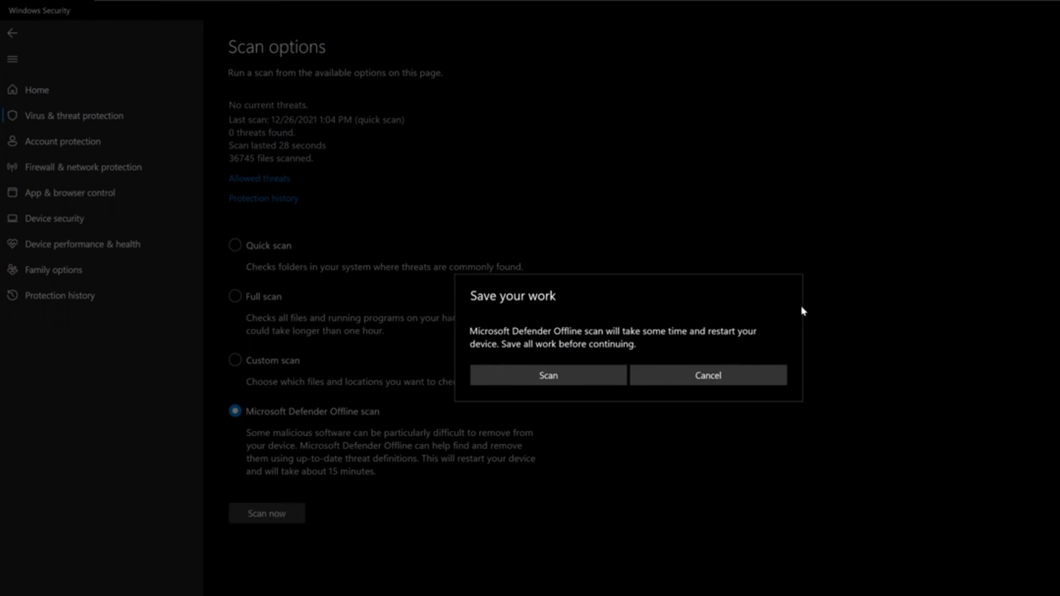
{"action": "mouse_move", "coordinate": [592, 435]}
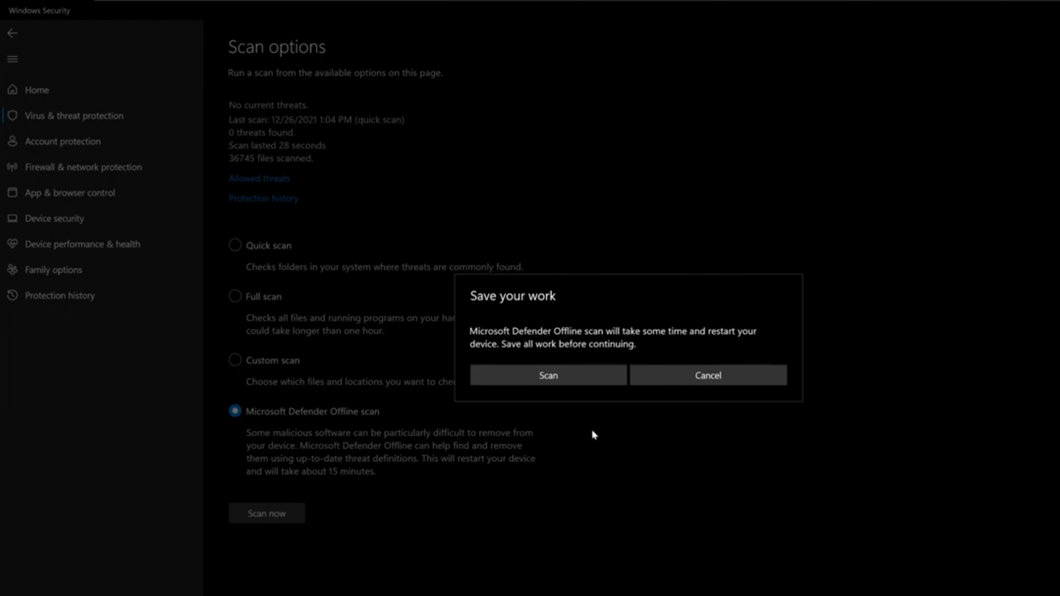
{"action": "mouse_move", "coordinate": [549, 375]}
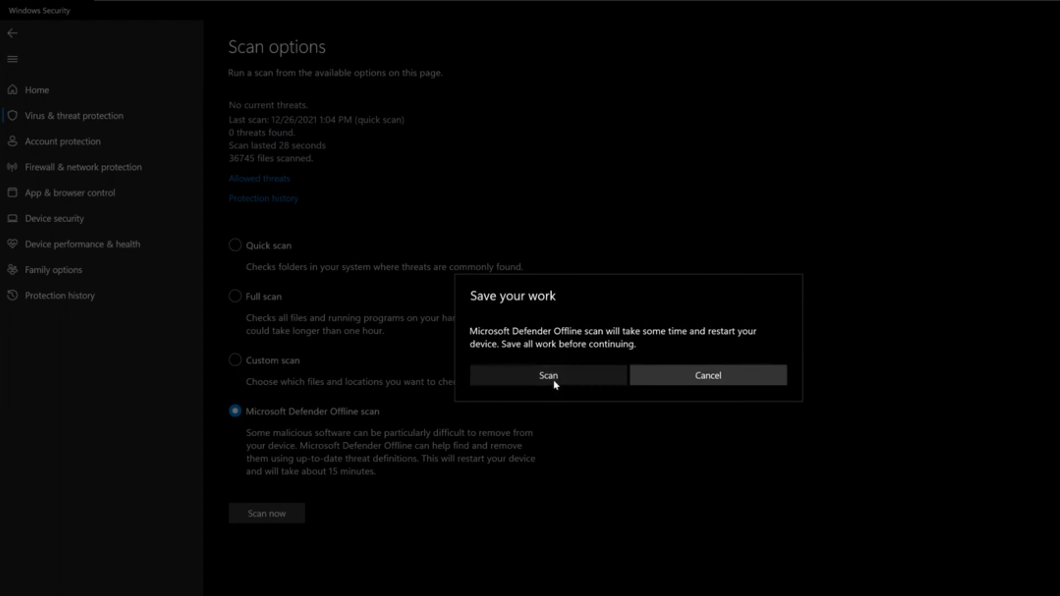
{"action": "left_click", "coordinate": [547, 376]}
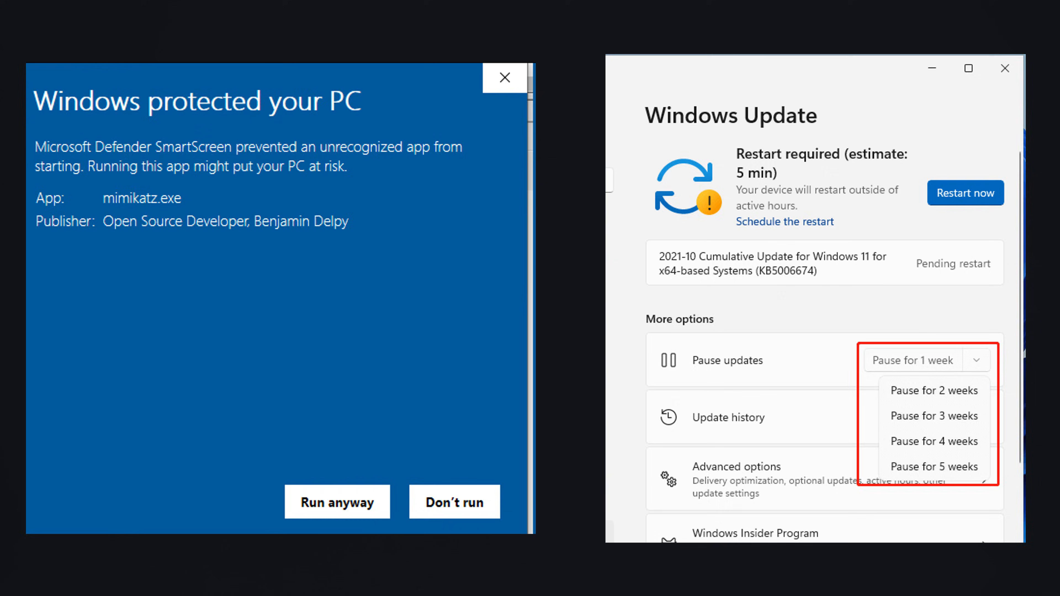
{"action": "left_click", "coordinate": [337, 502]}
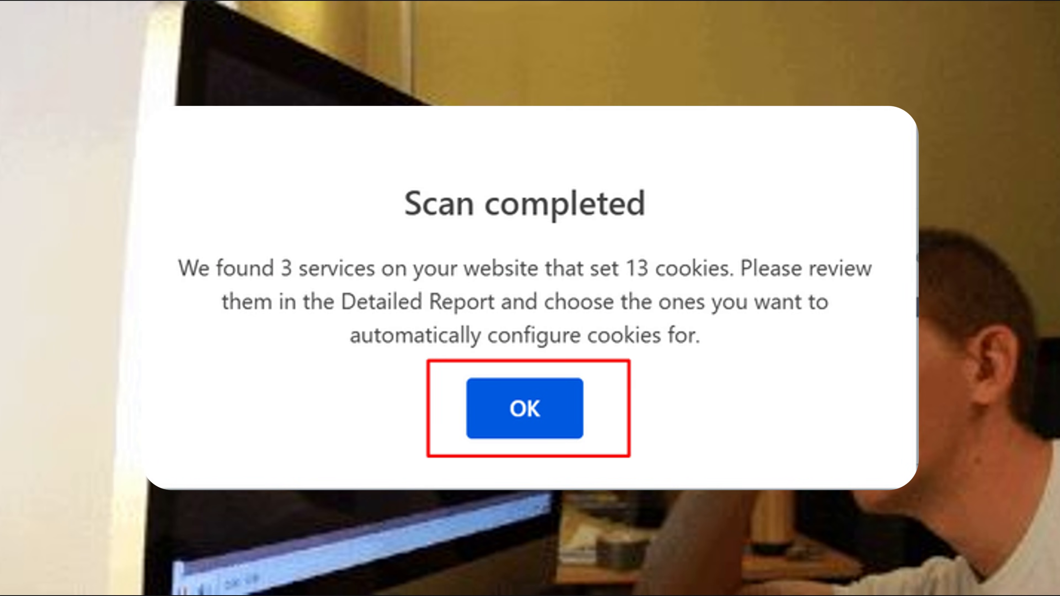
- Acknowledge the Scan completed message with OK so Windows can reboot
{"action": "left_click", "coordinate": [524, 409]}
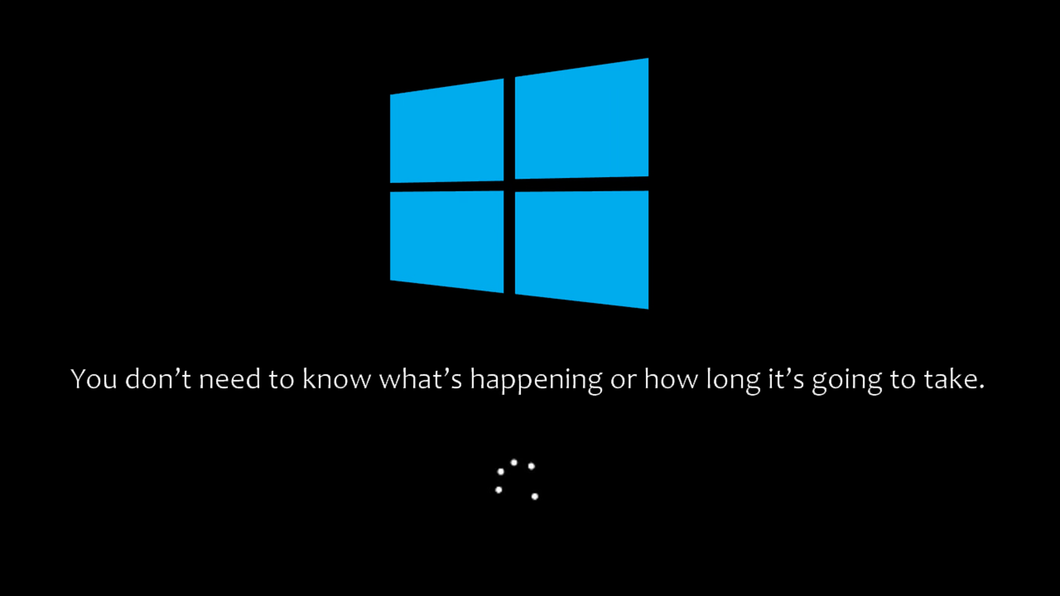